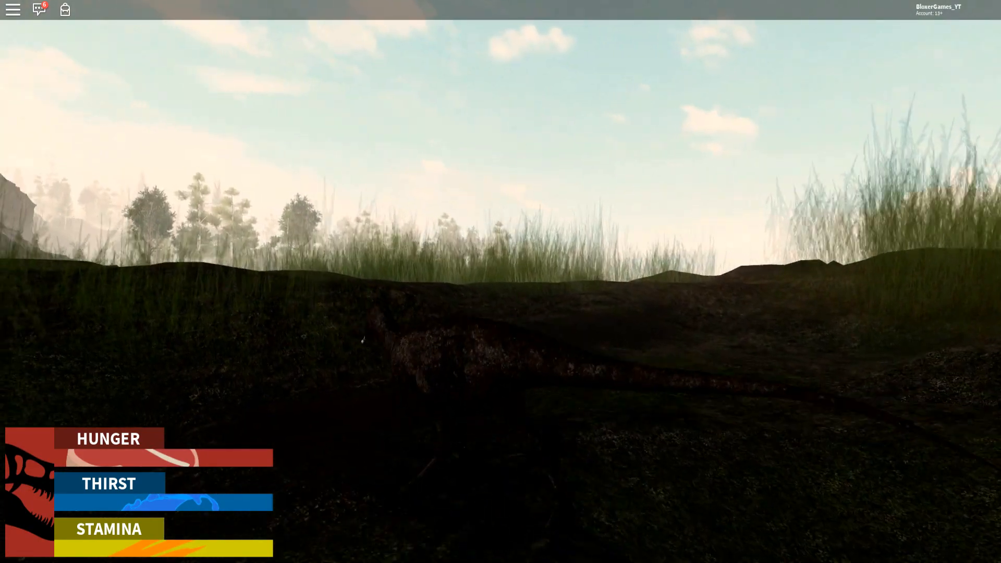
mouse_move(500, 282)
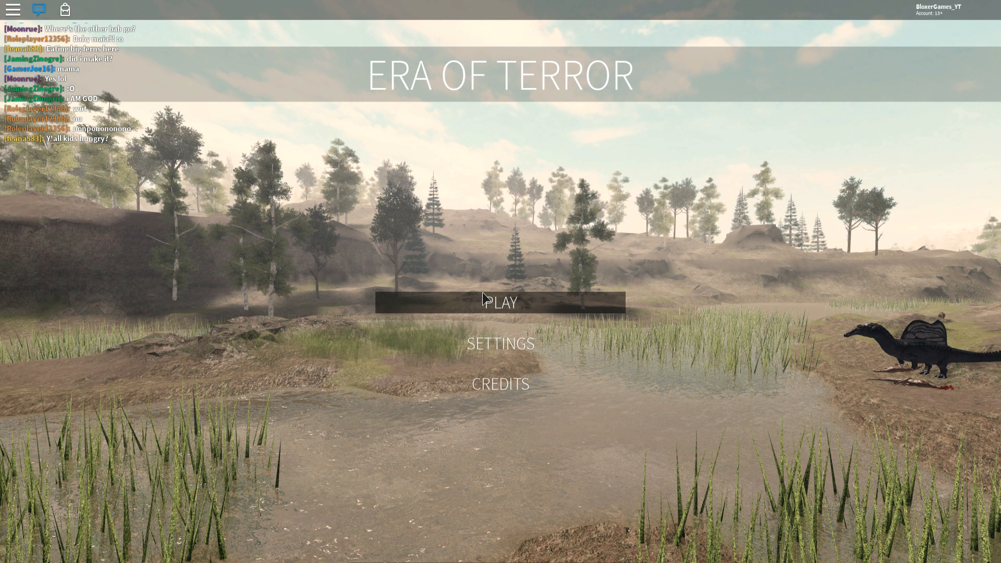
Step: Press PLAY on the main menu to respawn as a baby T-rex on the rocky hillside
click(500, 302)
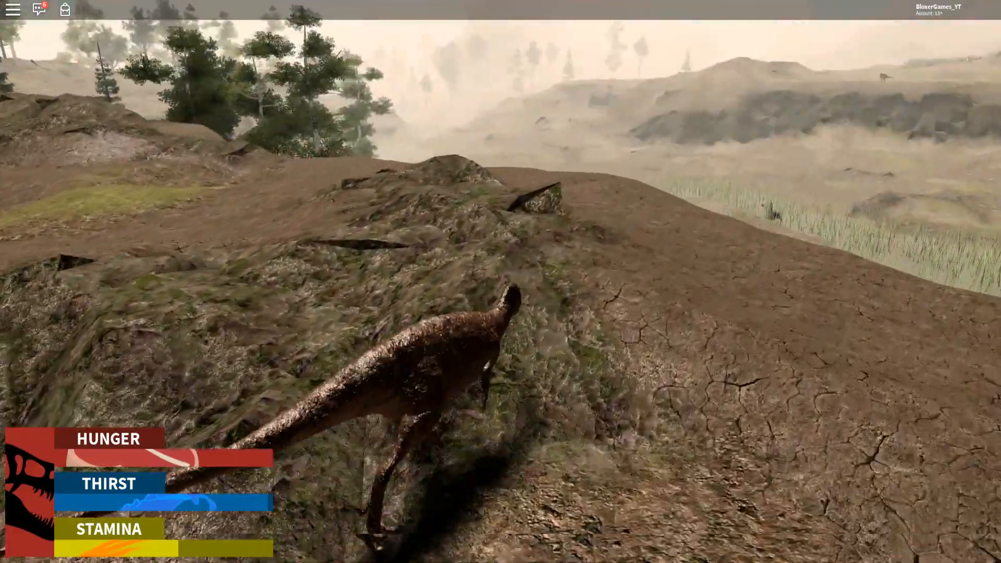
Step: Run the baby T-rex forward along the ridge to the reedy marsh with resting dinosaurs
key(w)
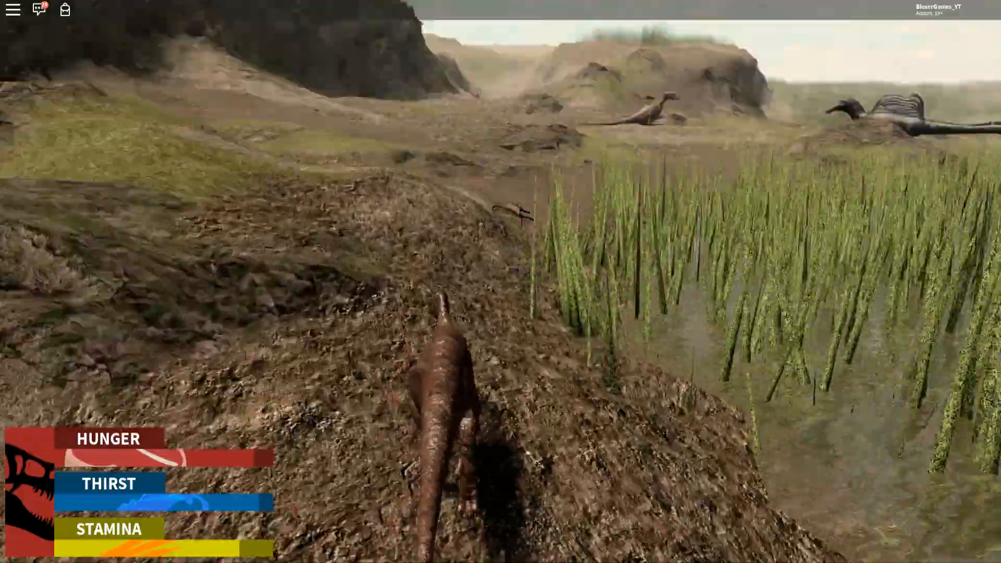
mouse_move(501, 282)
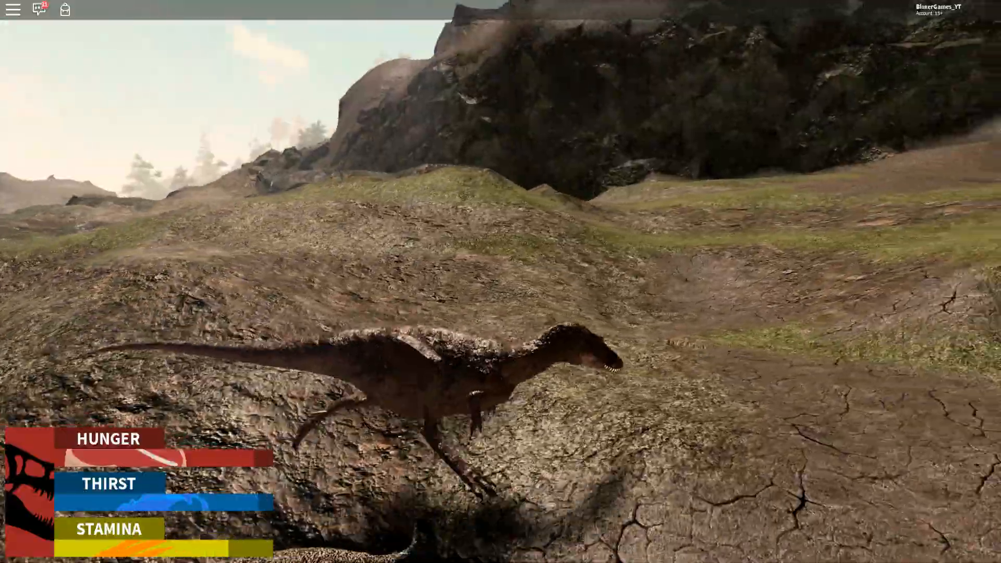